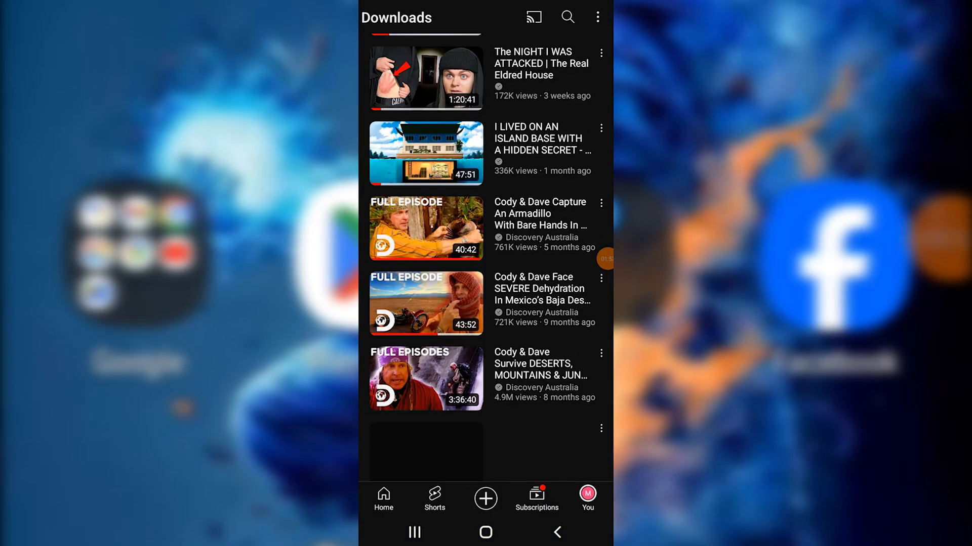
# Step: Search YouTube for 'kyloplays' to list the KyloPlays channel and its latest videos
pyautogui.scroll(-3)
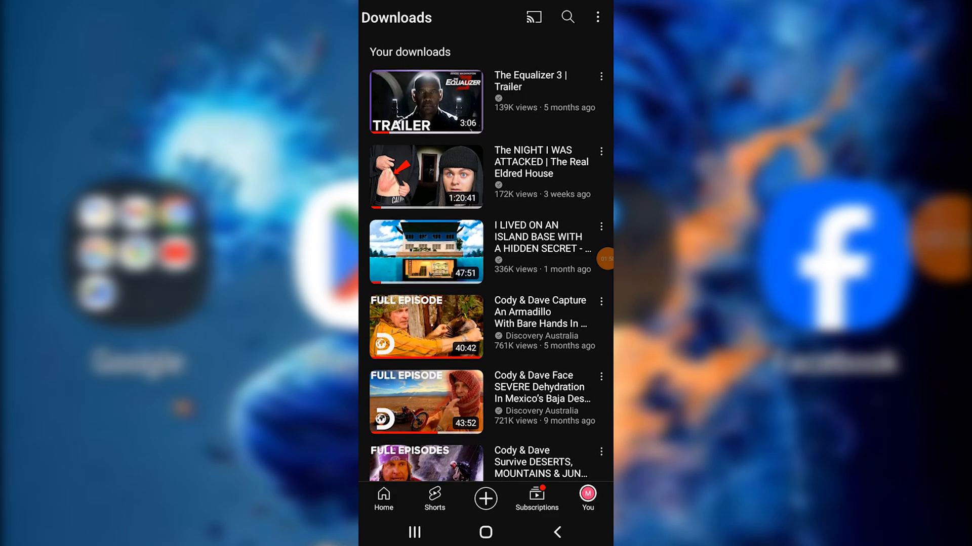
pyautogui.click(484, 531)
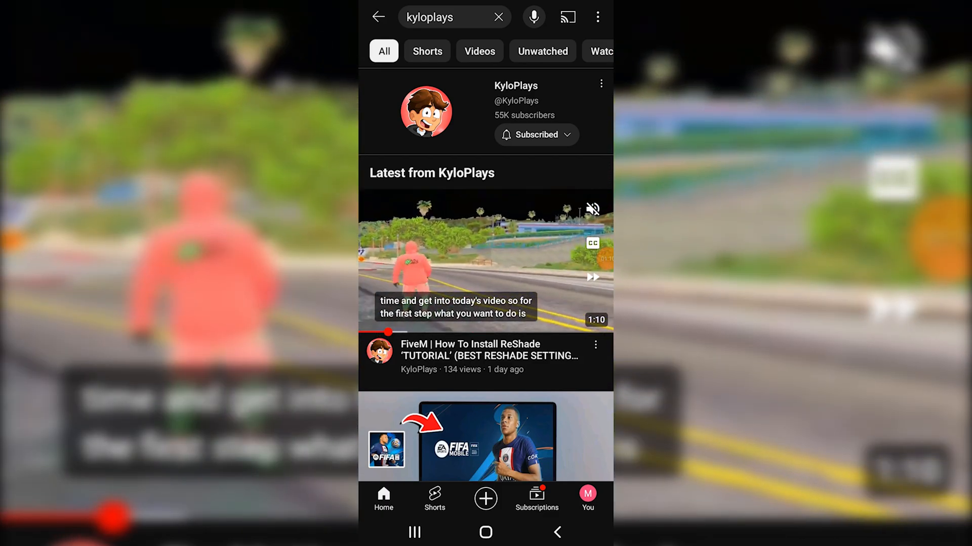
# Step: Download the latest KyloPlays FiveM ReShade tutorial from its video options menu
pyautogui.click(595, 345)
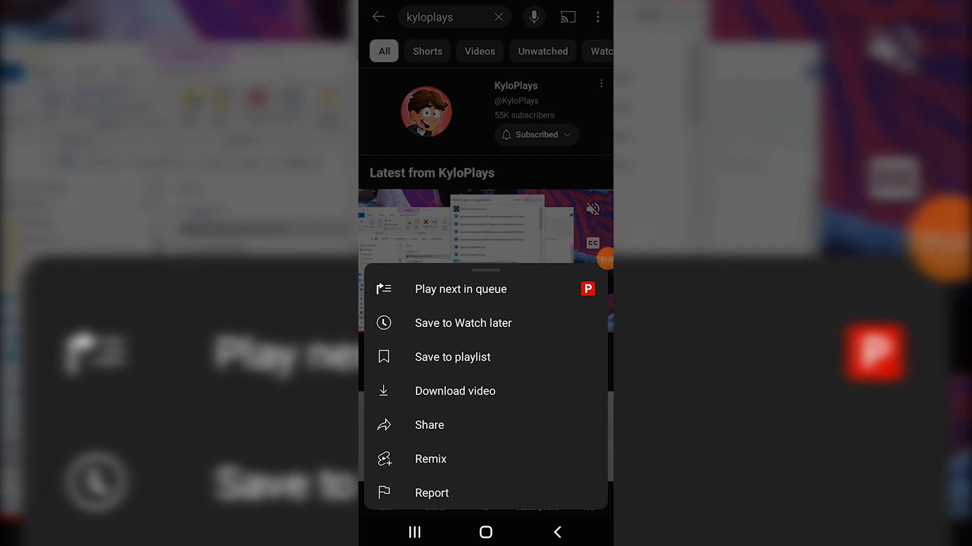
pyautogui.click(455, 390)
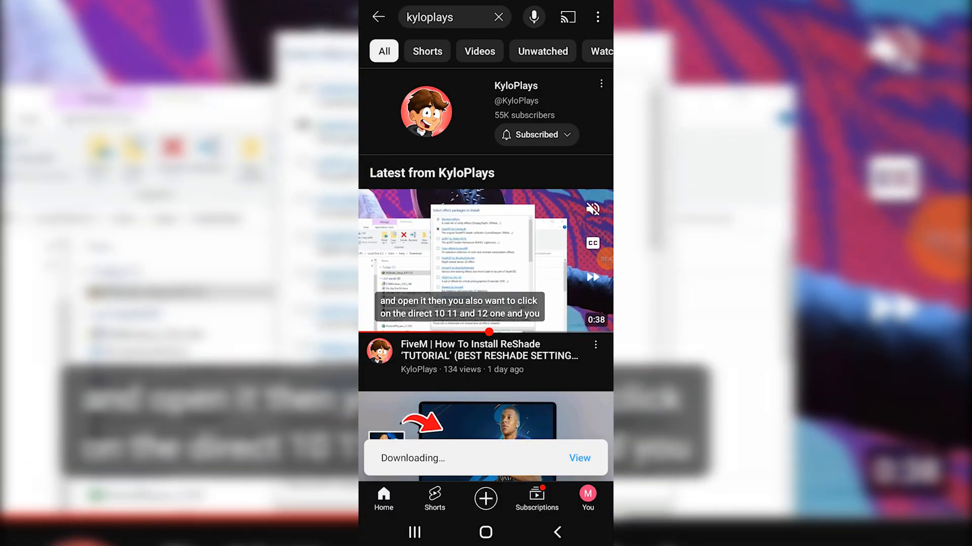
# Step: View the Downloads list from the downloading notice, then return to the phone's home screen
pyautogui.click(579, 458)
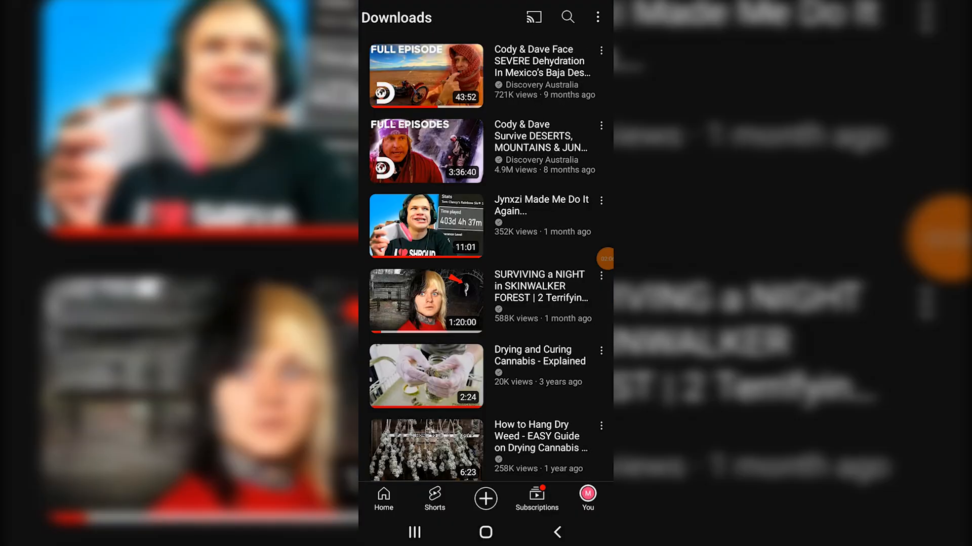
pyautogui.scroll(-3)
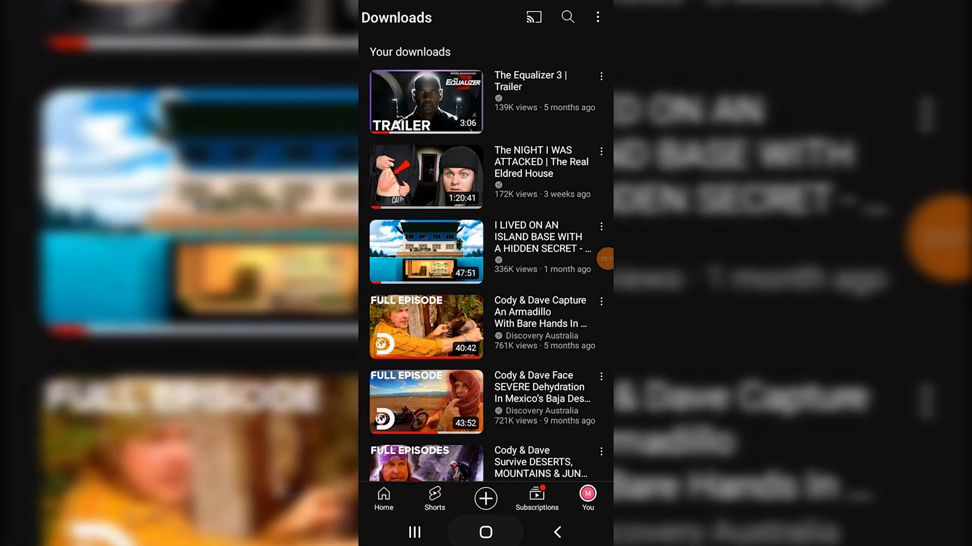
pyautogui.click(485, 531)
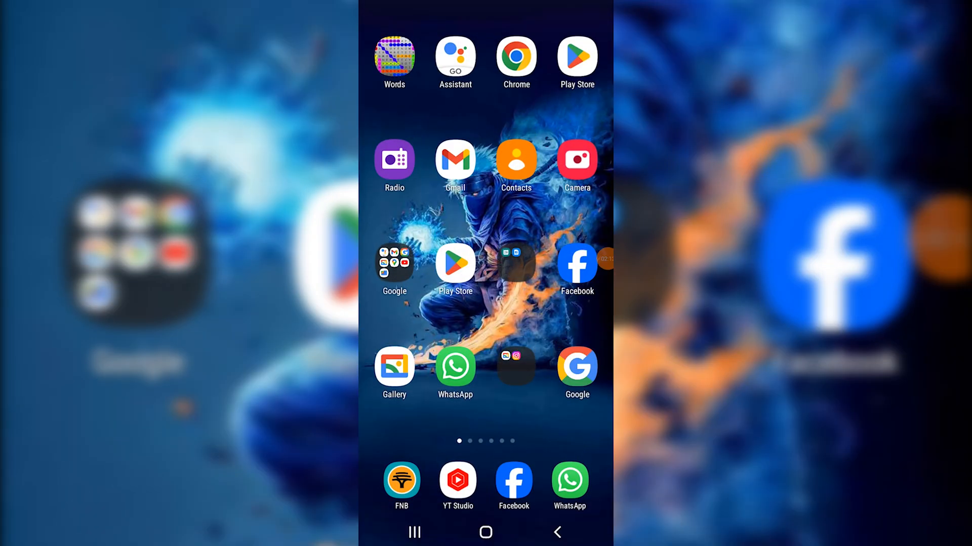